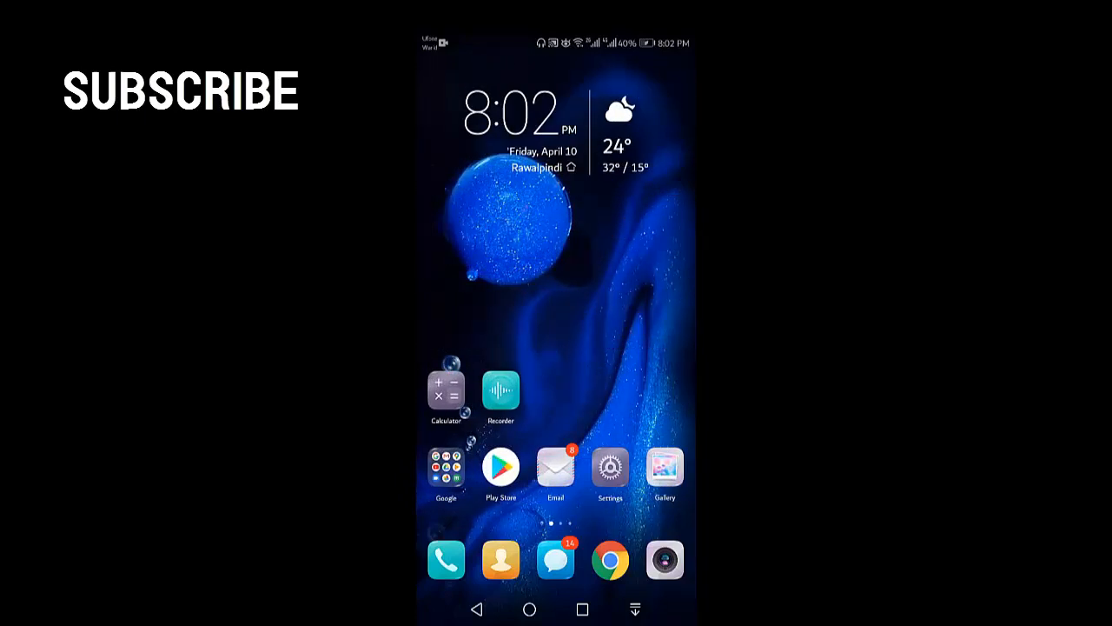
# - Swipe the home screen left to the app page holding the Phone Manager icon
pyautogui.hscroll(-3)
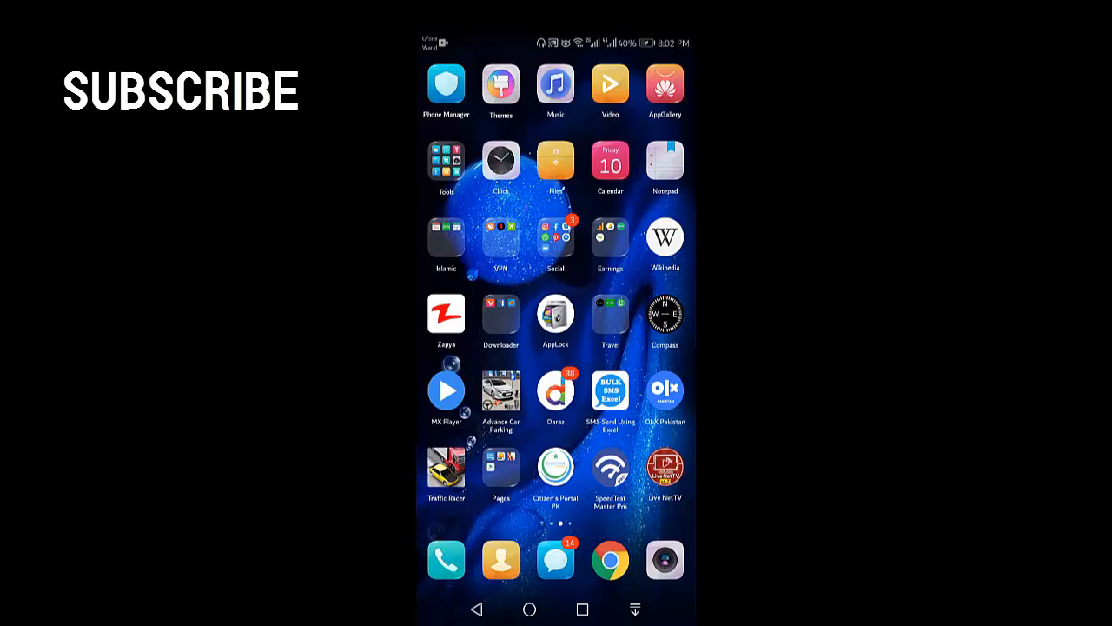
# - Run Phone Manager's OPTIMIZE check, lifting the device score from 72 to 78, and confirm DONE
pyautogui.click(445, 88)
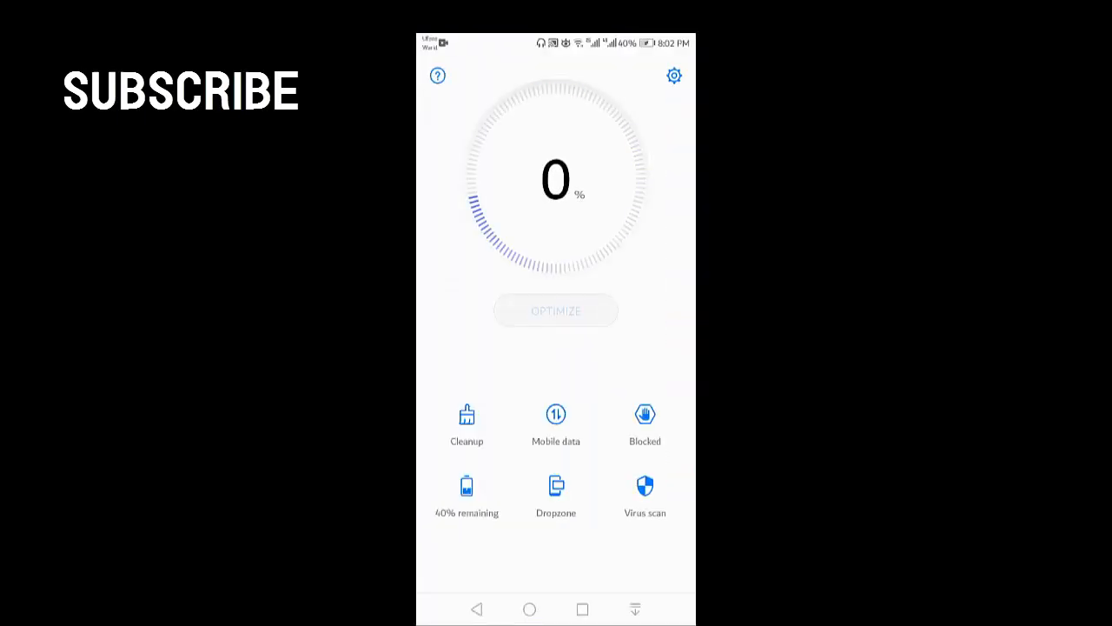
pyautogui.click(556, 310)
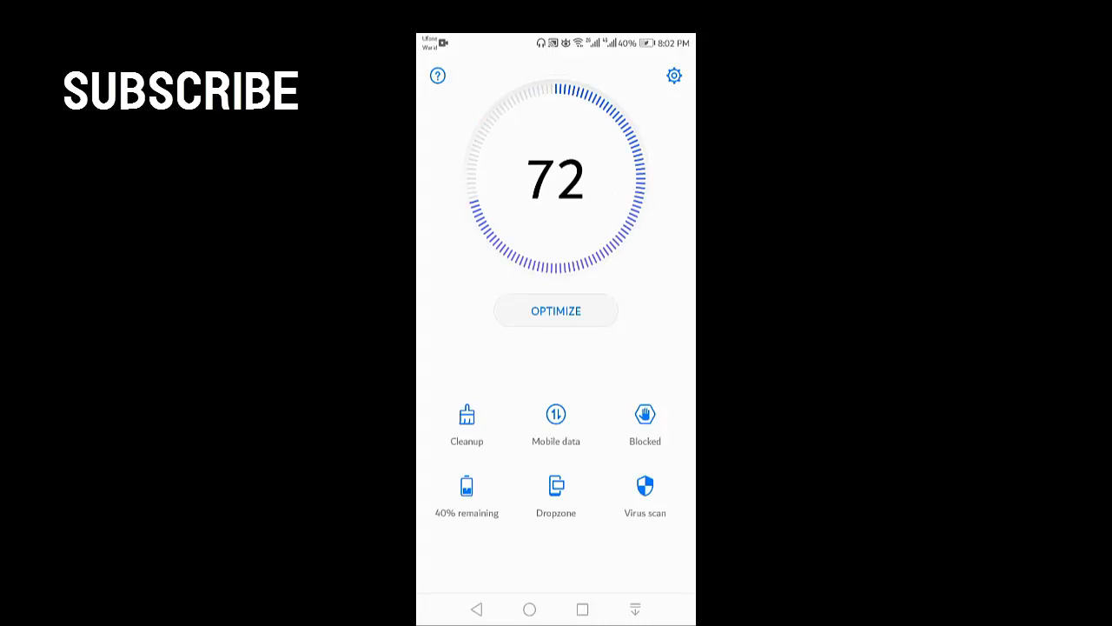
pyautogui.click(556, 309)
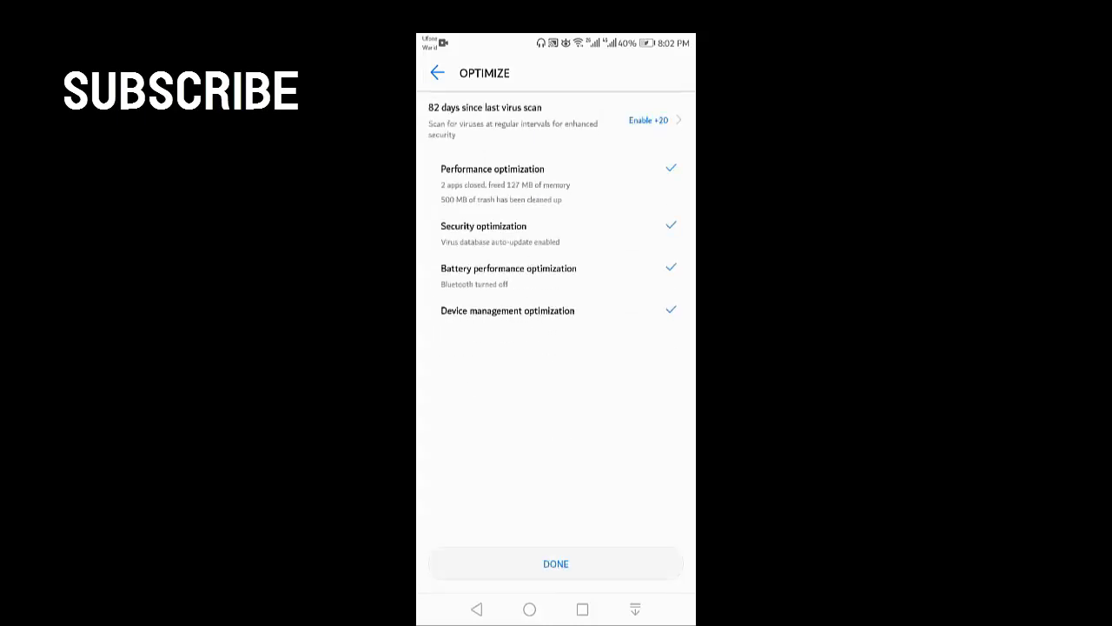
pyautogui.click(556, 563)
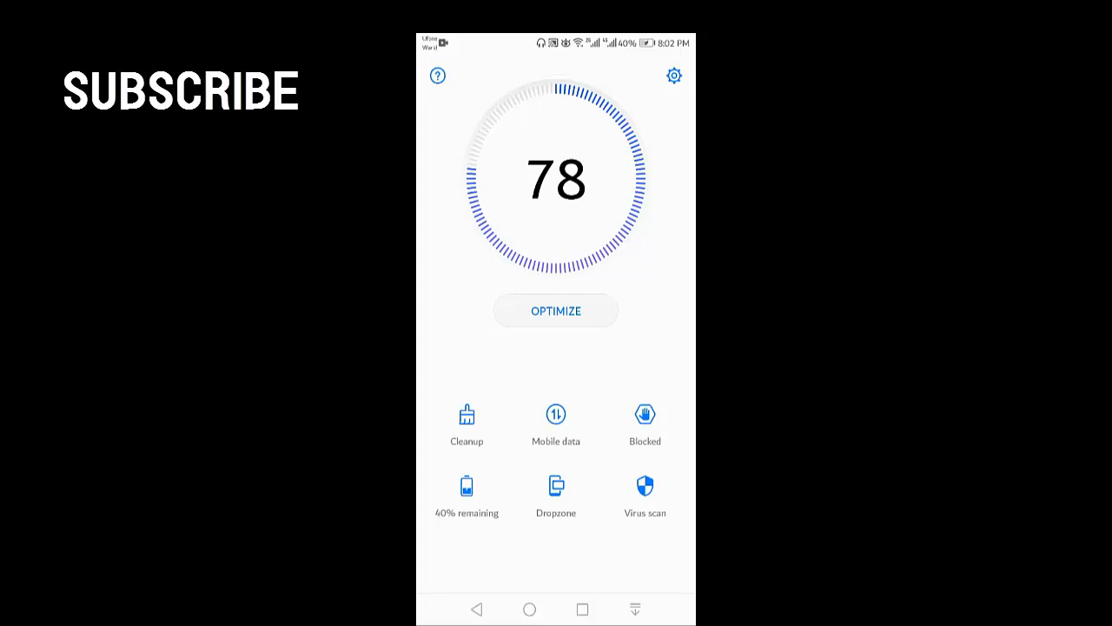
# - Run the virus scan so the score reaches 98, then return to the home screen
pyautogui.click(645, 487)
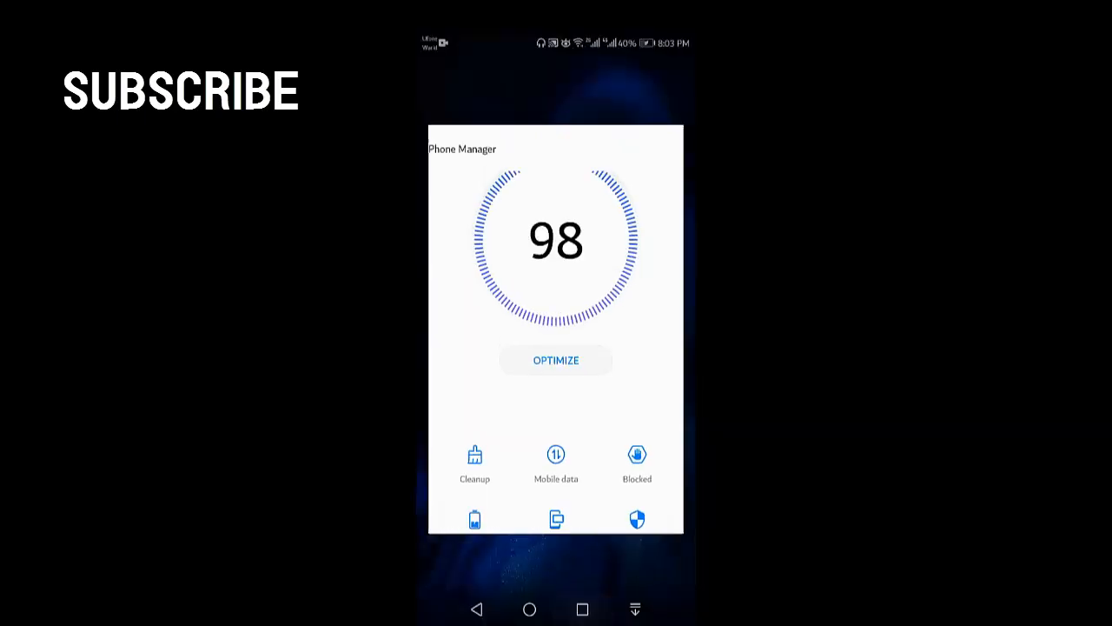
pyautogui.click(528, 608)
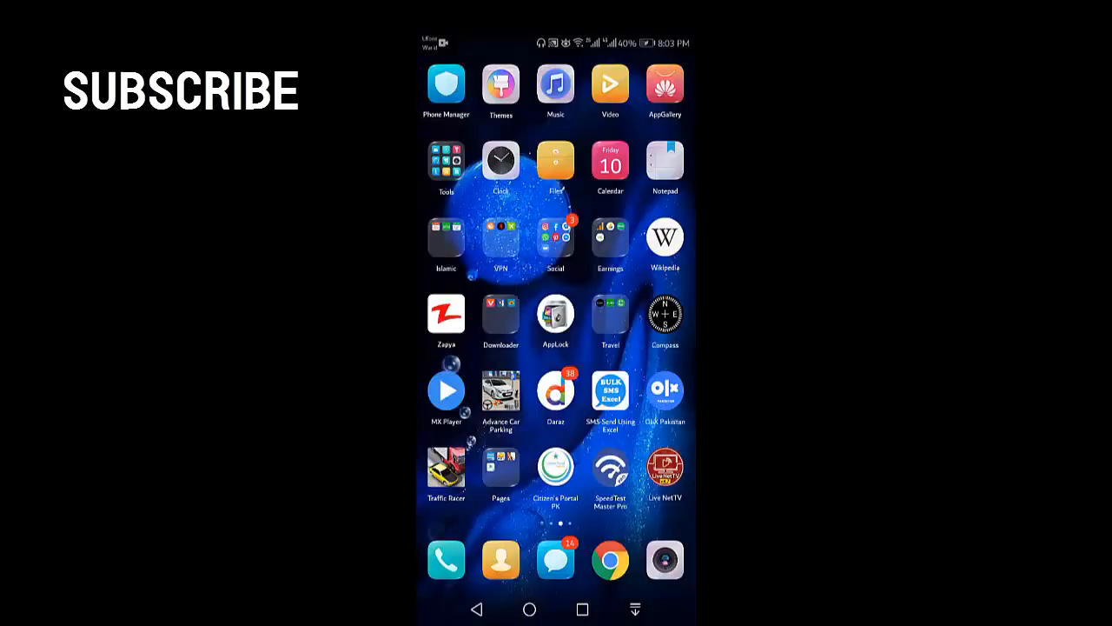